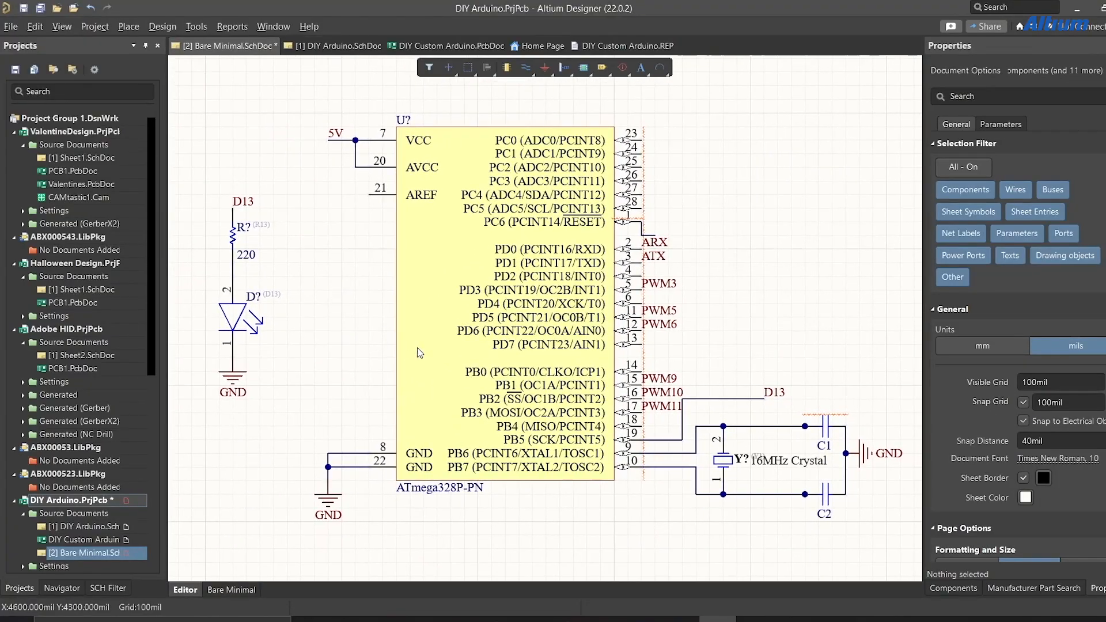
Show the DIY Custom Arduino PCB layout in 3D from the underside
{"action": "left_click", "coordinate": [337, 46]}
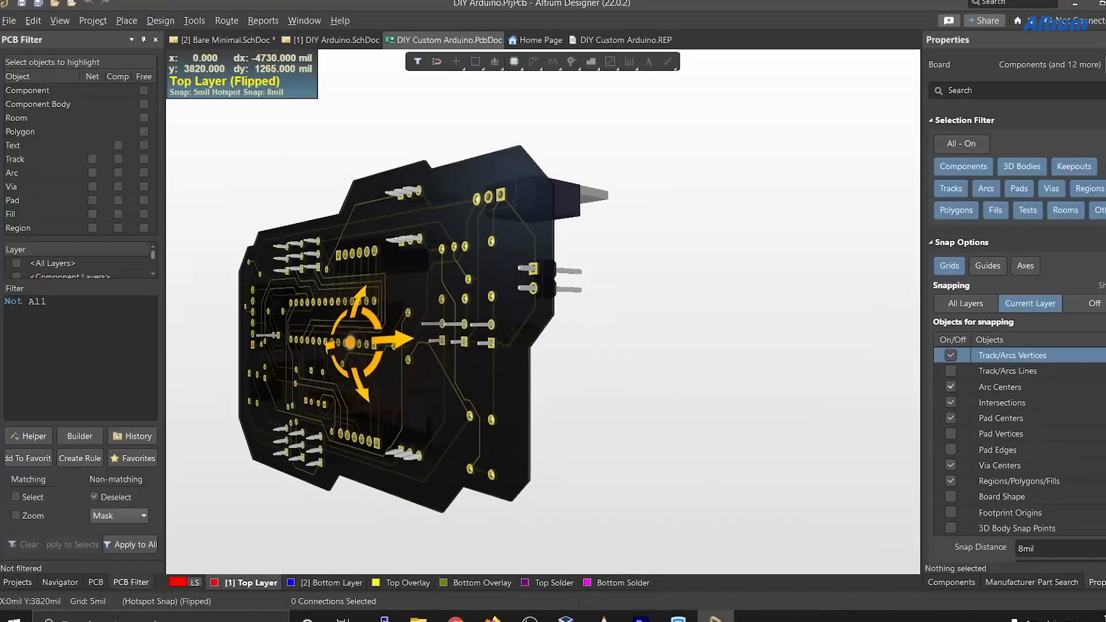
Select the ATmega328P-PN symbol on Bare Minimal.SchDoc to show its properties
{"action": "left_click", "coordinate": [226, 45]}
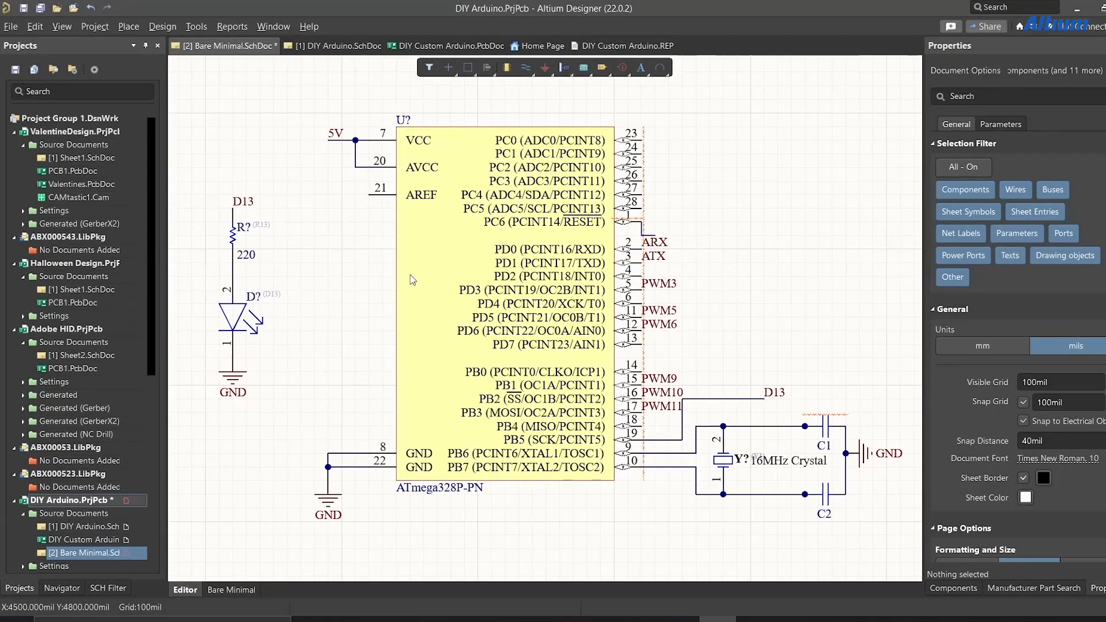
{"action": "left_click", "coordinate": [504, 303]}
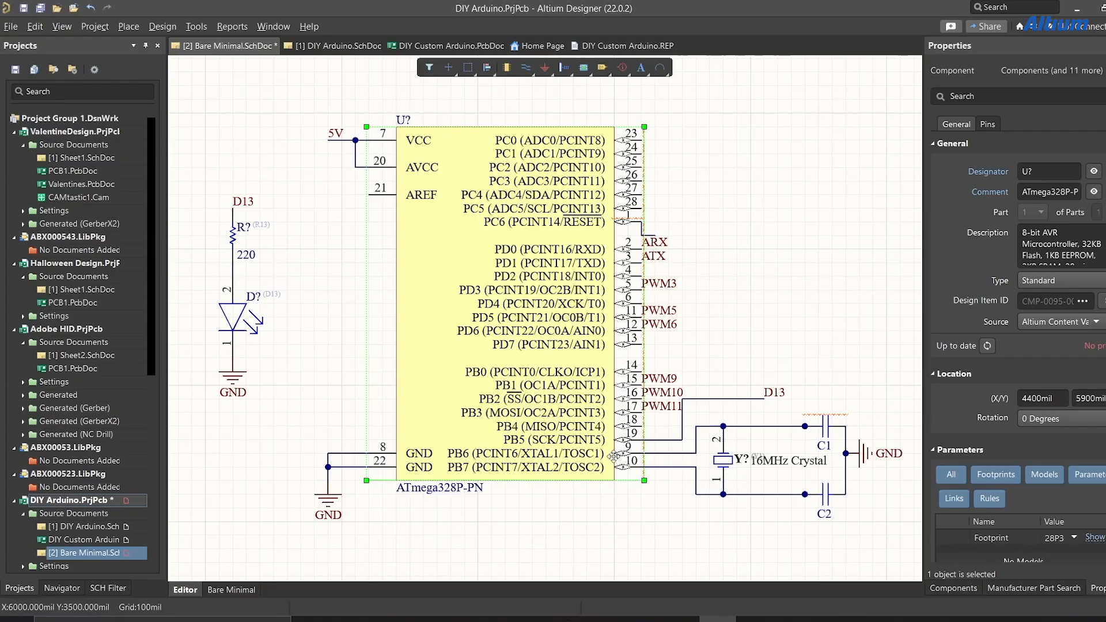
{"action": "mouse_move", "coordinate": [825, 501]}
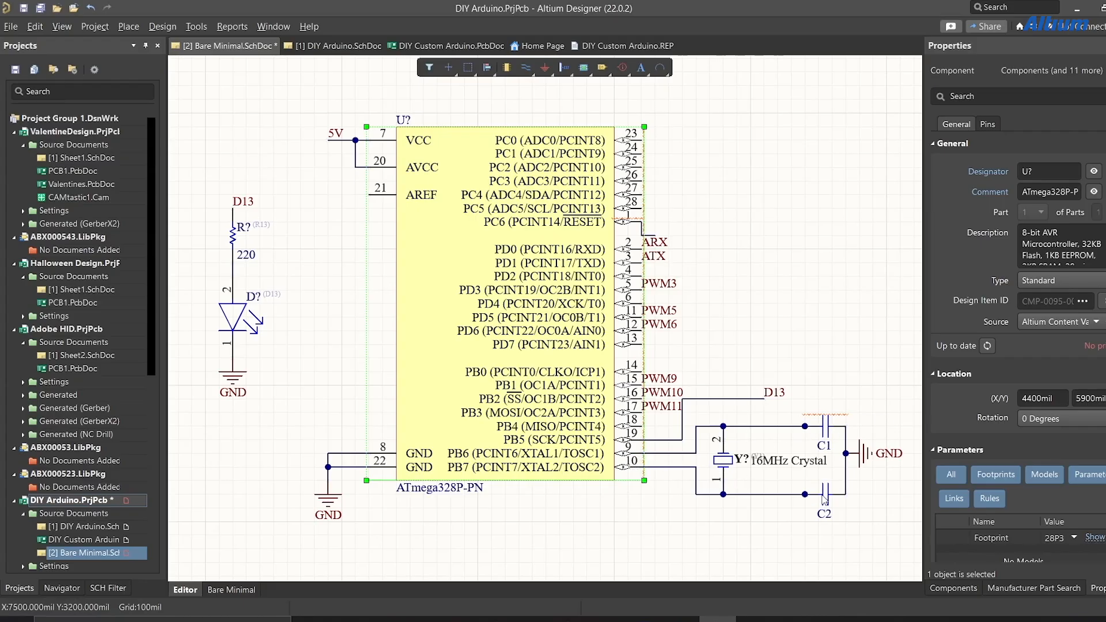
{"action": "left_click", "coordinate": [415, 304]}
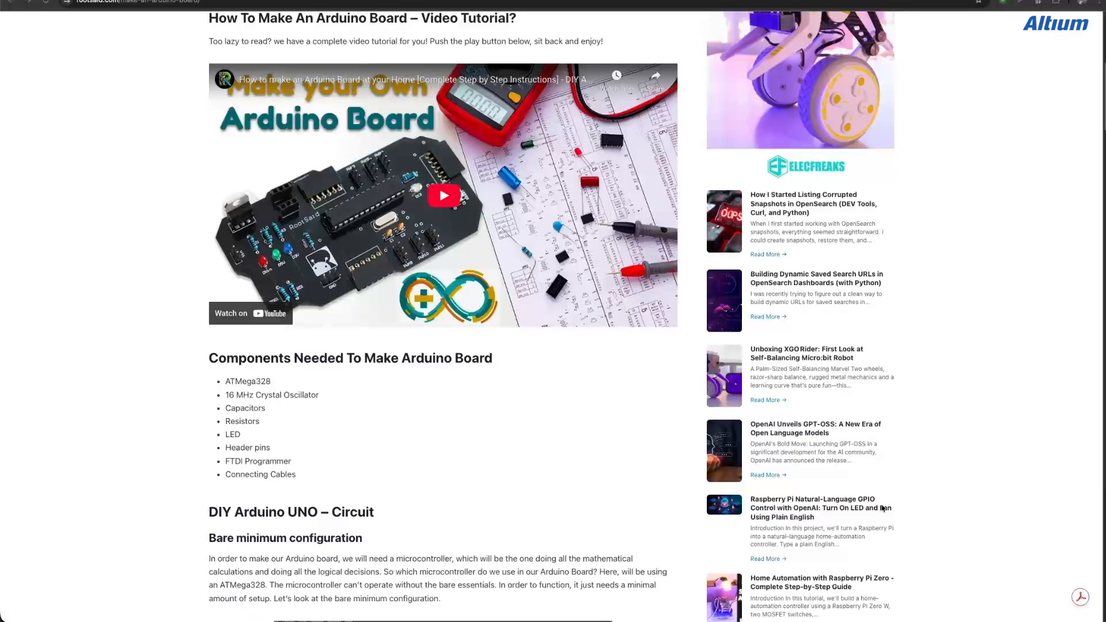
Scroll the RootSaid article to the DIY Arduino UNO bare-minimum circuit section
{"action": "scroll", "scroll_direction": "down", "scroll_amount": 3}
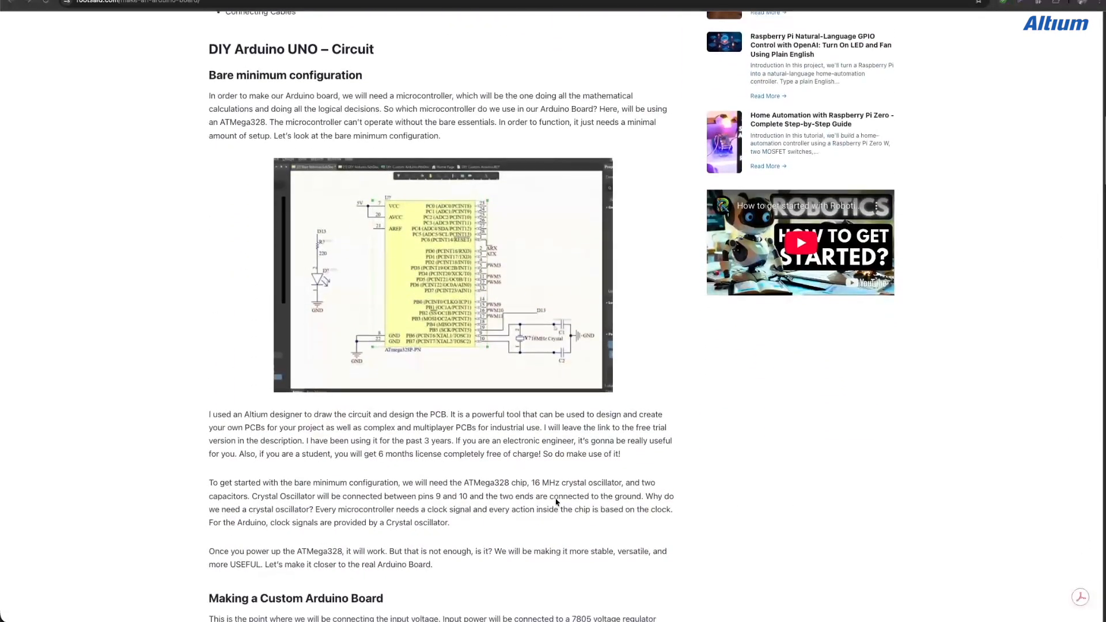
{"action": "scroll", "scroll_direction": "down", "scroll_amount": 3}
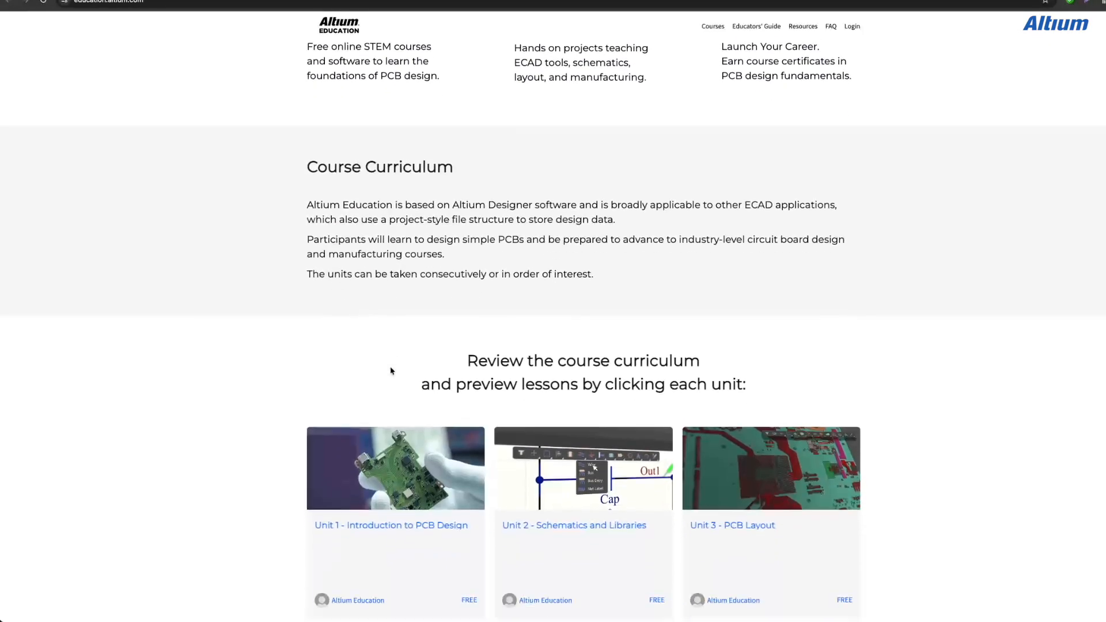
Reach the curriculum and enter Unit 2 - Schematics and Libraries at Anatomy of a Schematic
{"action": "scroll", "scroll_direction": "down", "scroll_amount": 3}
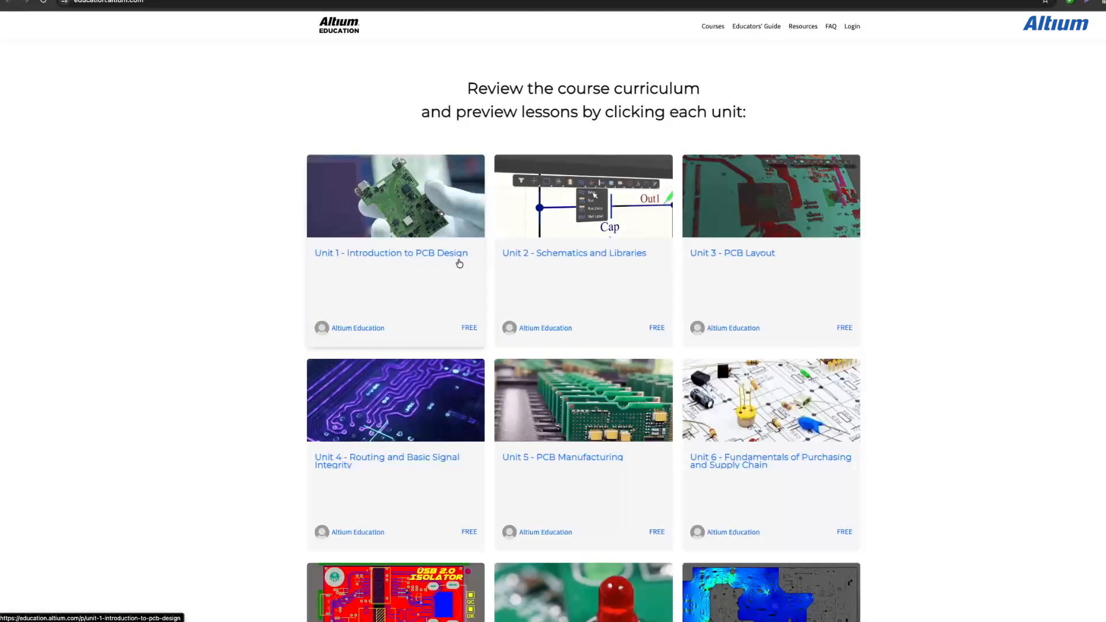
{"action": "scroll", "scroll_direction": "down", "scroll_amount": 3}
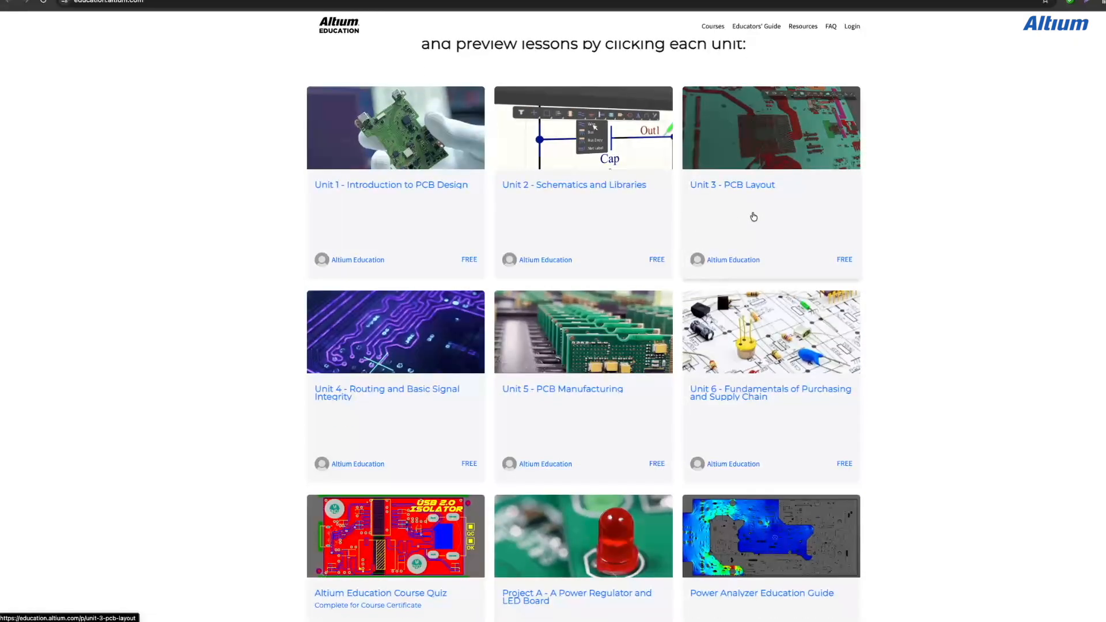
{"action": "mouse_move", "coordinate": [570, 166]}
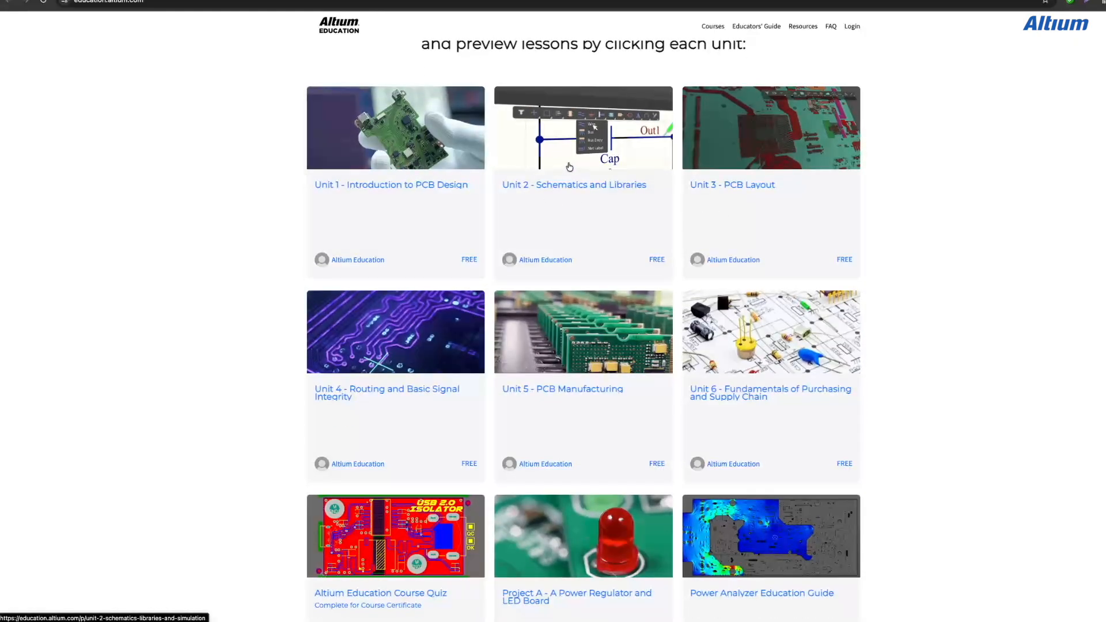
{"action": "left_click", "coordinate": [583, 126]}
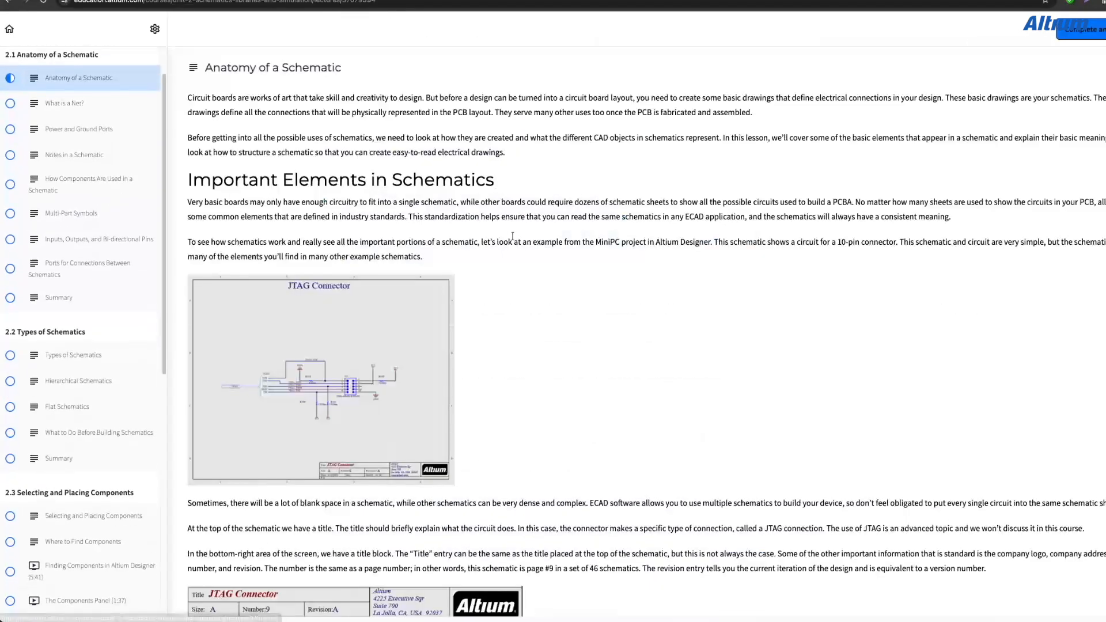
{"action": "scroll", "scroll_direction": "down", "scroll_amount": 3}
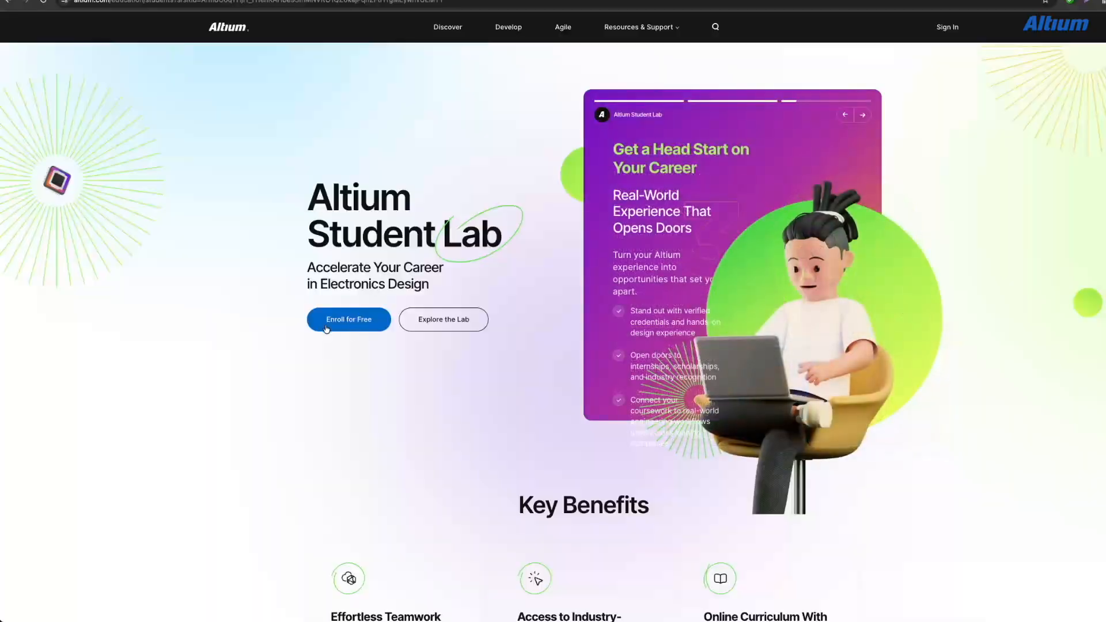
Enroll for free, start verification and search the institution 'RootSaid'
{"action": "left_click", "coordinate": [348, 319]}
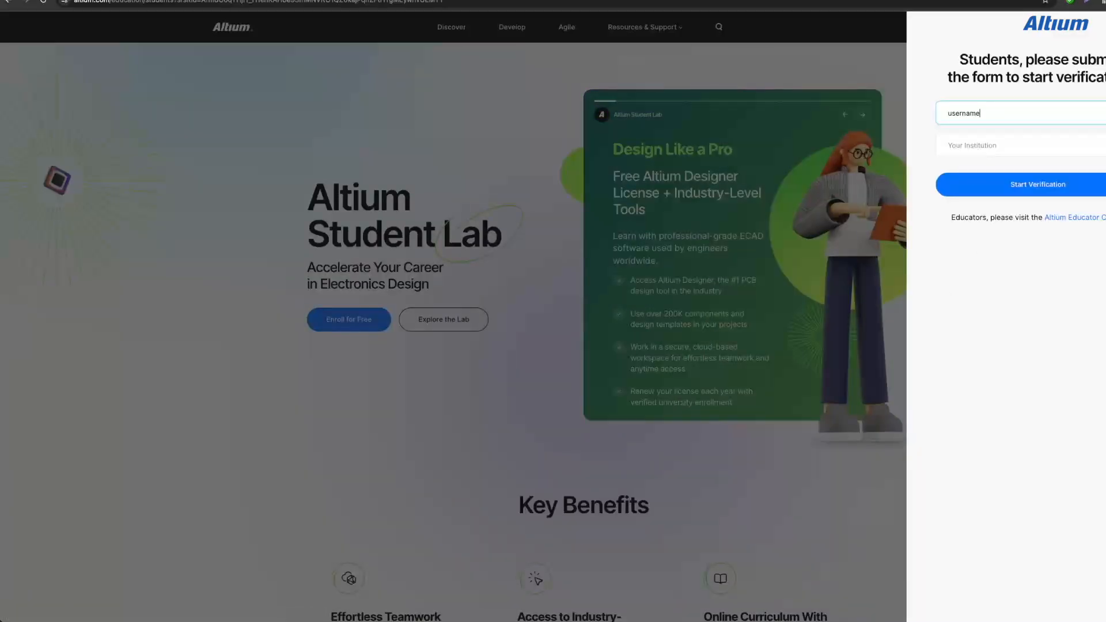
{"action": "left_click", "coordinate": [1038, 185]}
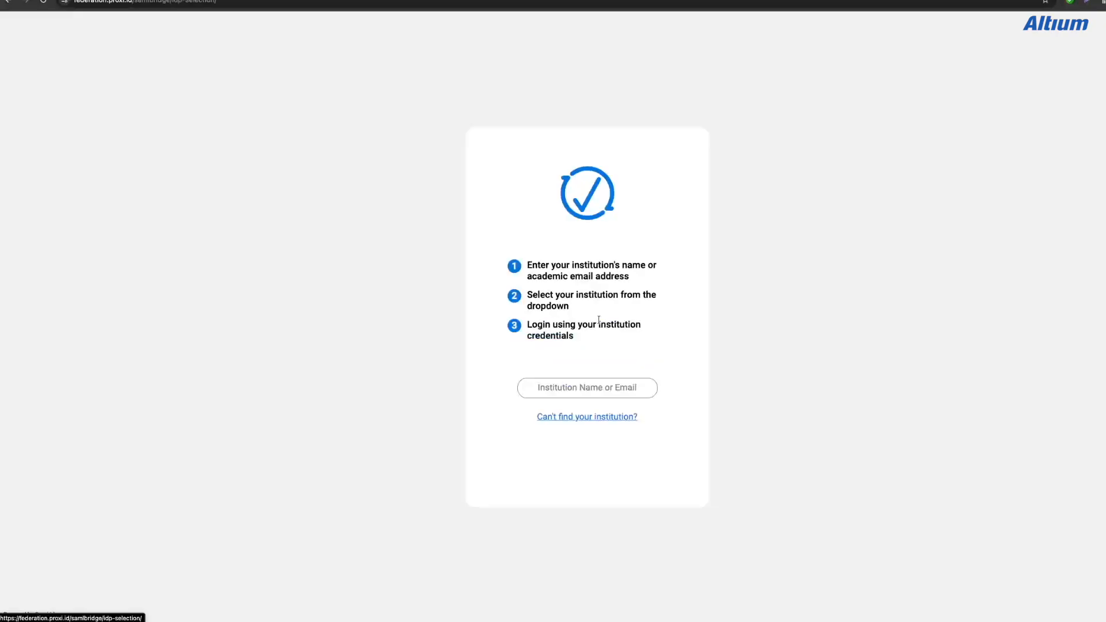
{"action": "type", "text": "RootSaid"}
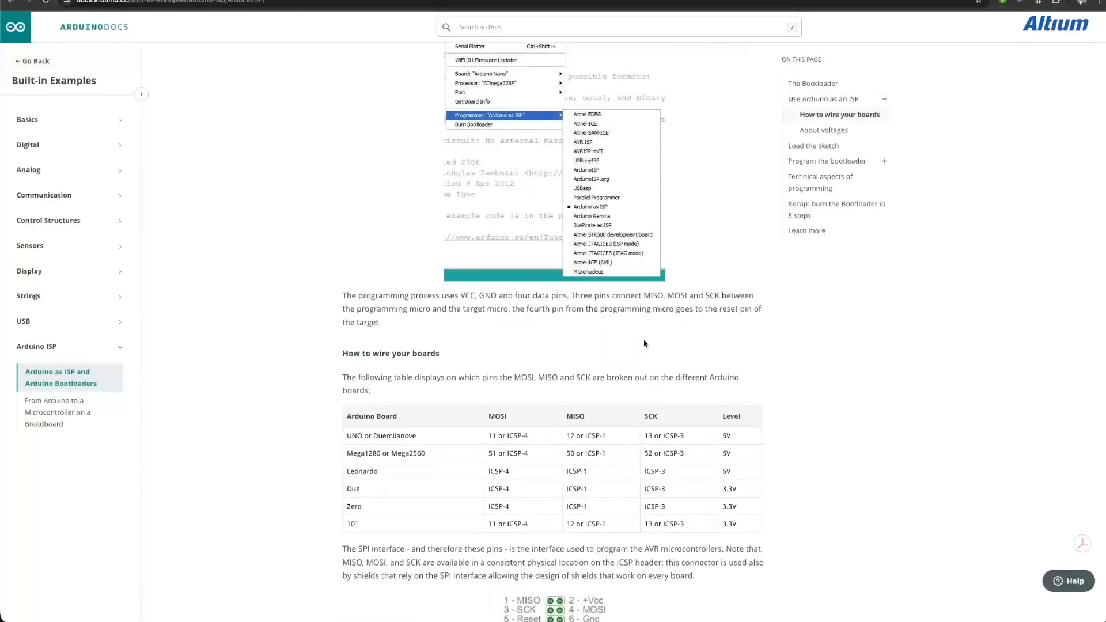
Go to the Arduino as ISP guide's How to wire your boards section
{"action": "left_click", "coordinate": [643, 344]}
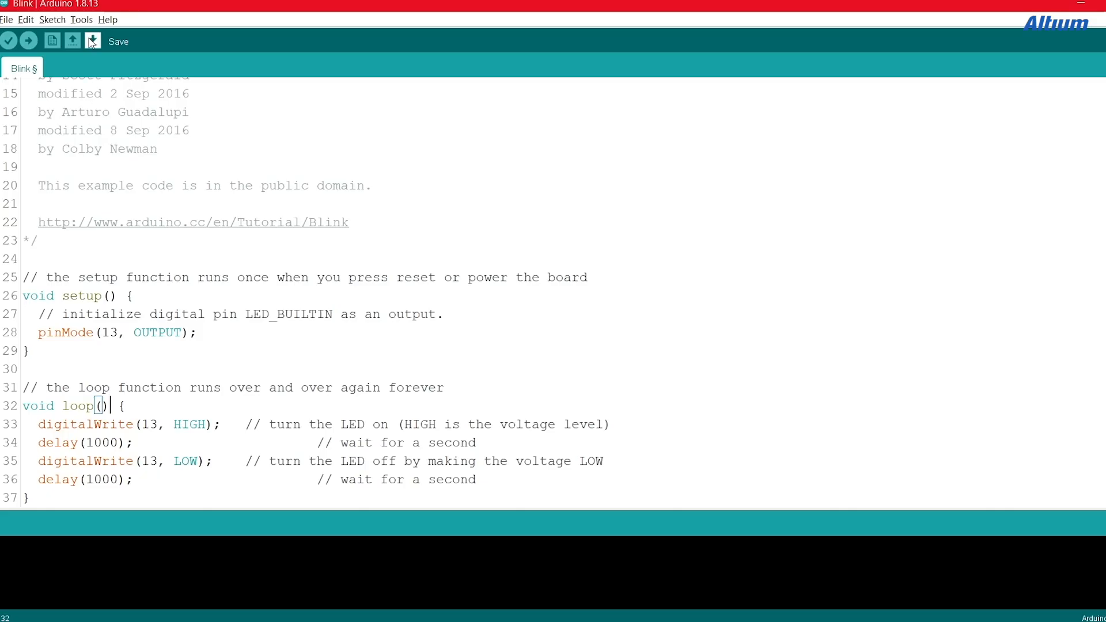
Upload Blink to the custom ATmega328 board, then show its 3D PCB layout
{"action": "left_click", "coordinate": [80, 20]}
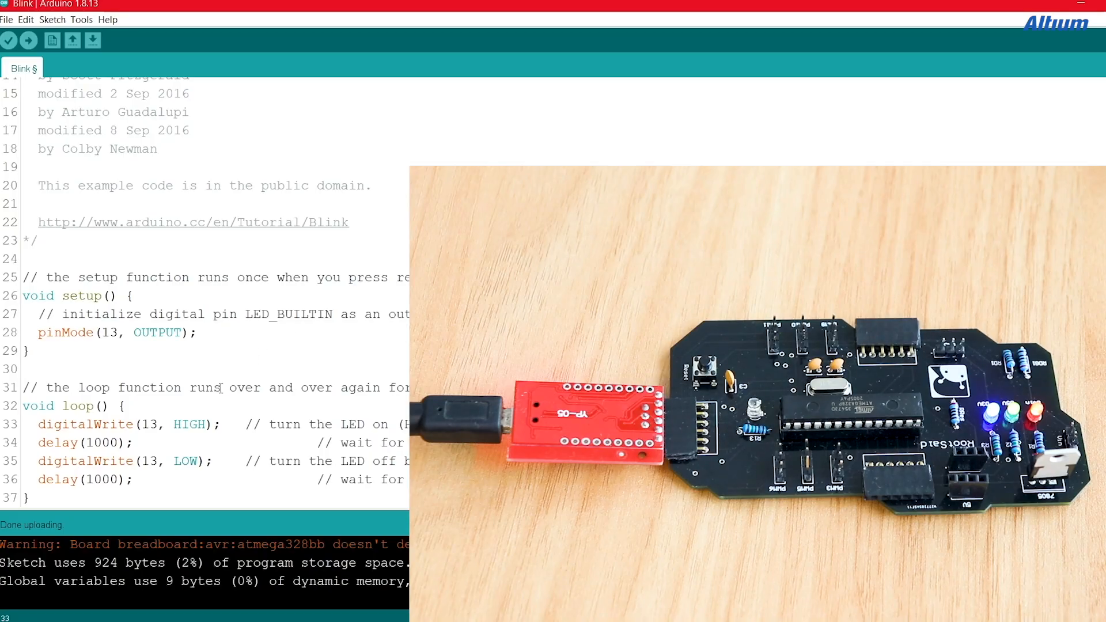
{"action": "mouse_move", "coordinate": [256, 401]}
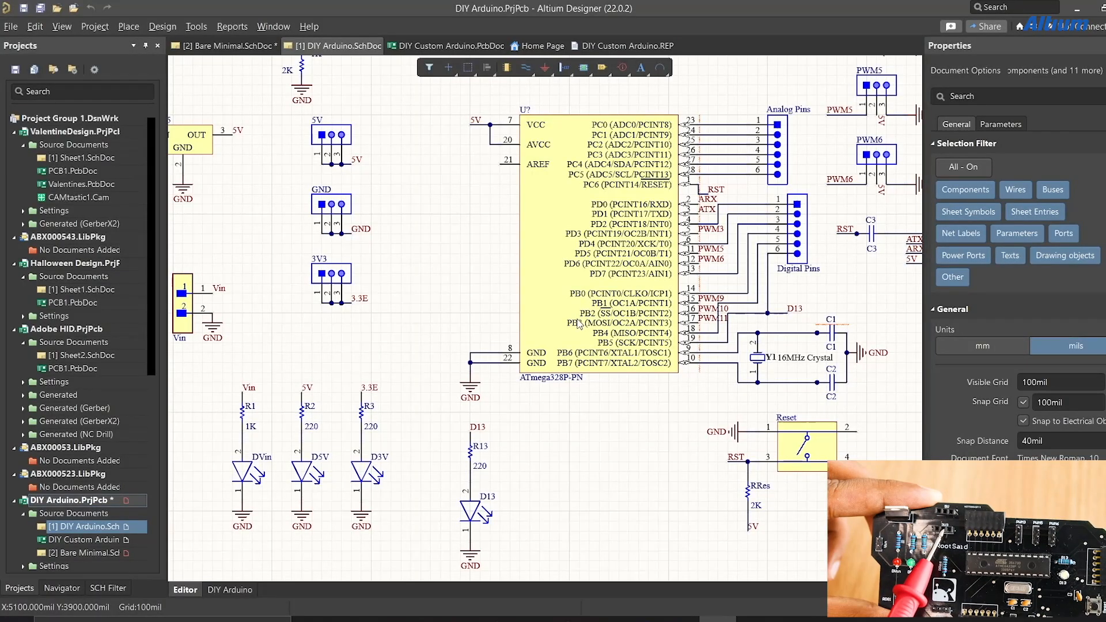
{"action": "left_click", "coordinate": [448, 46]}
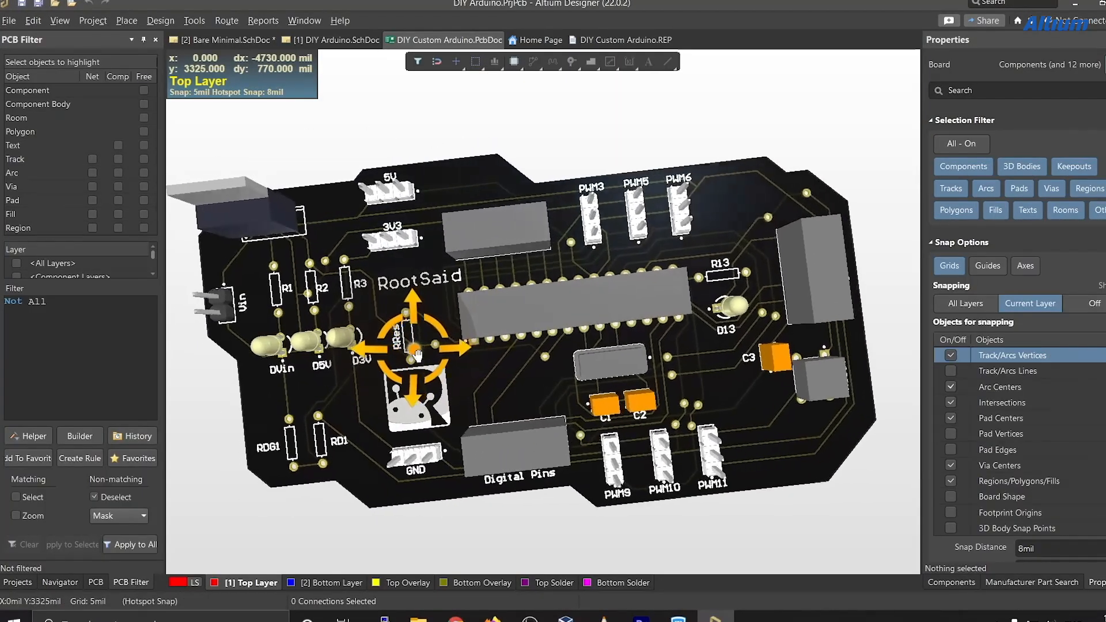